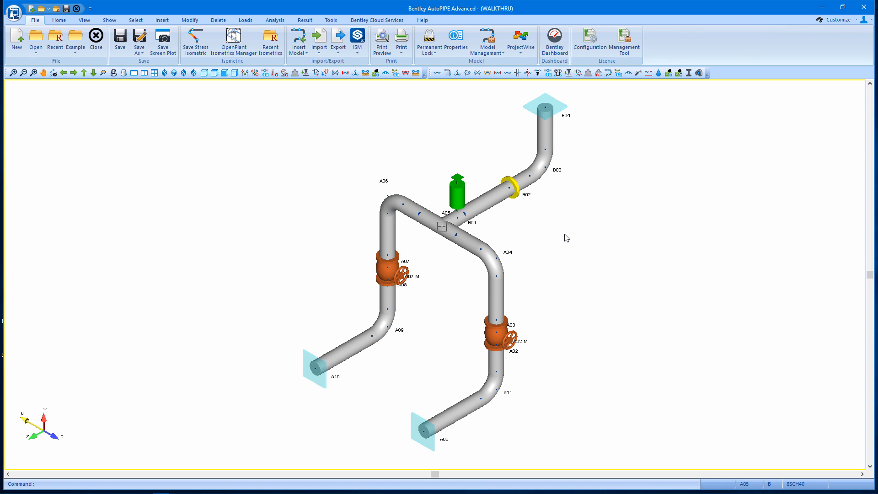
mouse_move(195, 42)
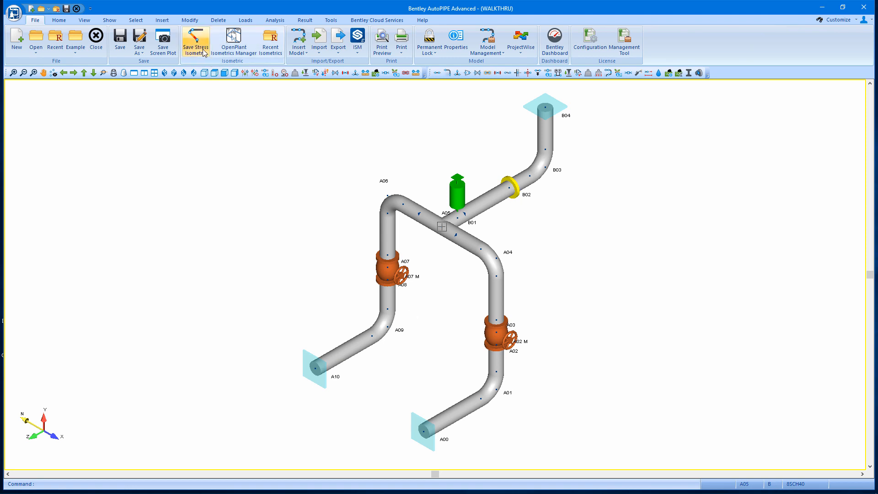
Save the WALKTHRU model as a stress isometric under the default name, accepting plot options and data summary
click(195, 42)
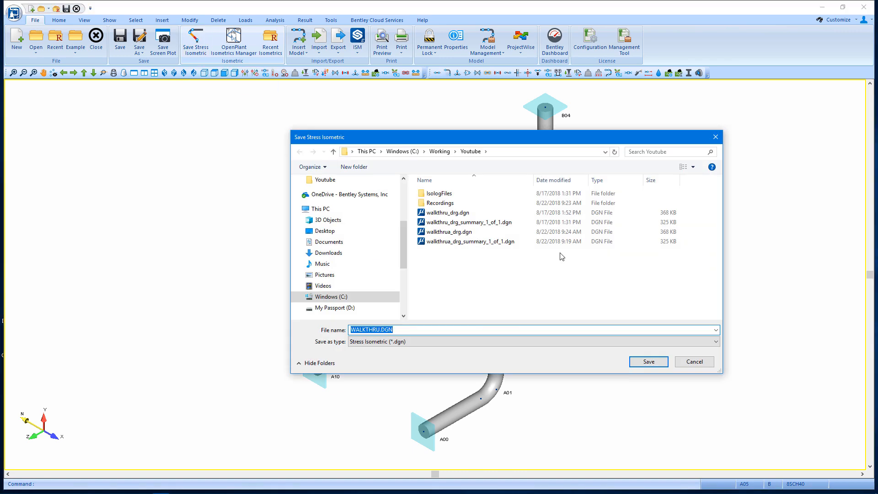
click(648, 362)
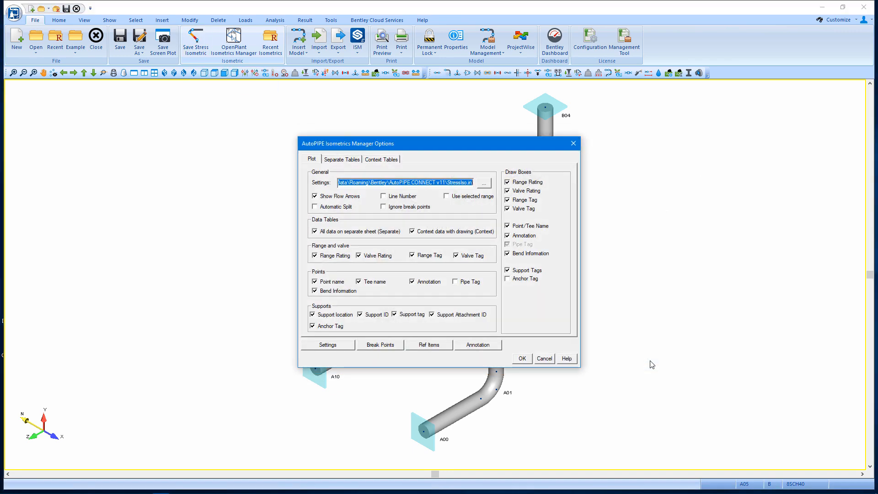
click(521, 359)
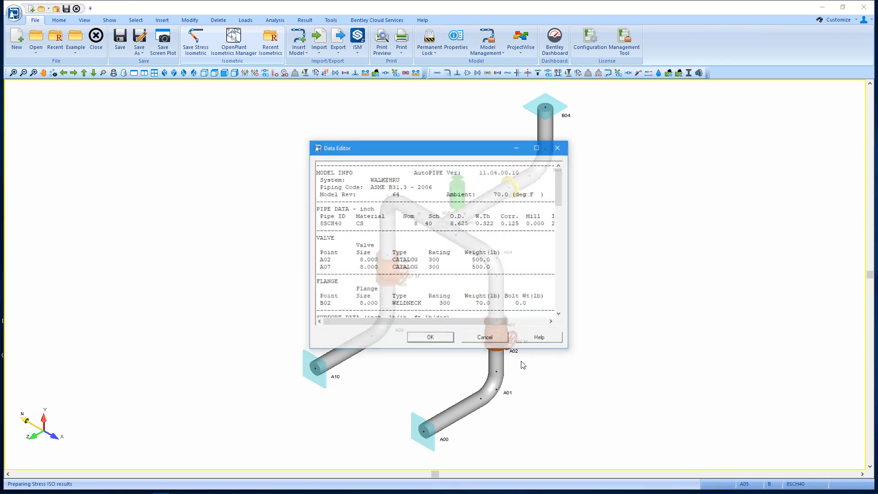
click(430, 337)
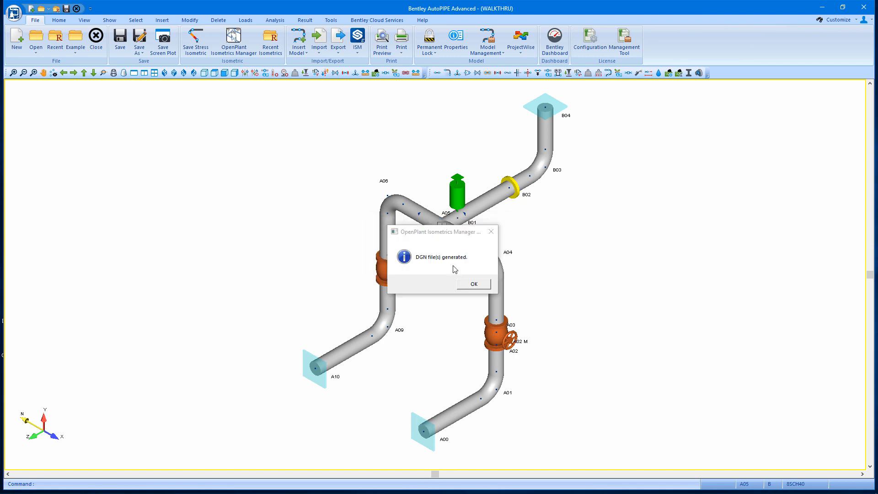
Dismiss the 'DGN file(s) generated' notice and open the stress isometric DGN in Isometrics Manager
click(473, 284)
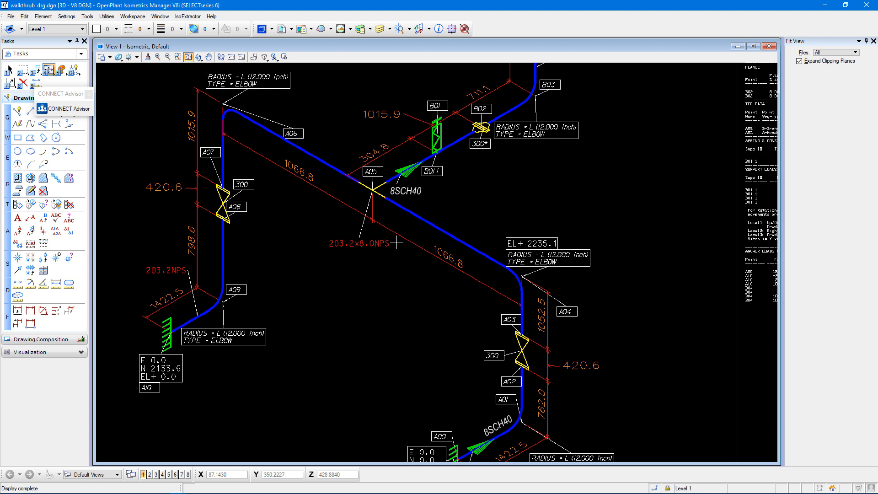
click(43, 16)
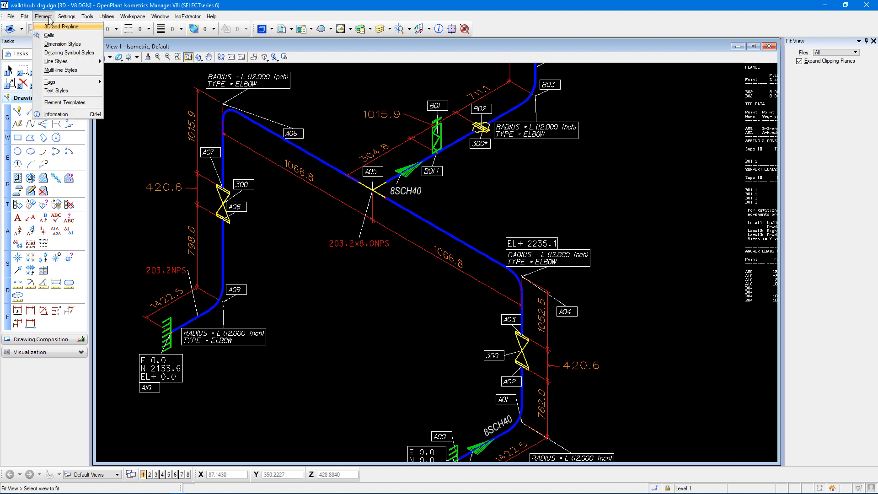
mouse_move(61, 44)
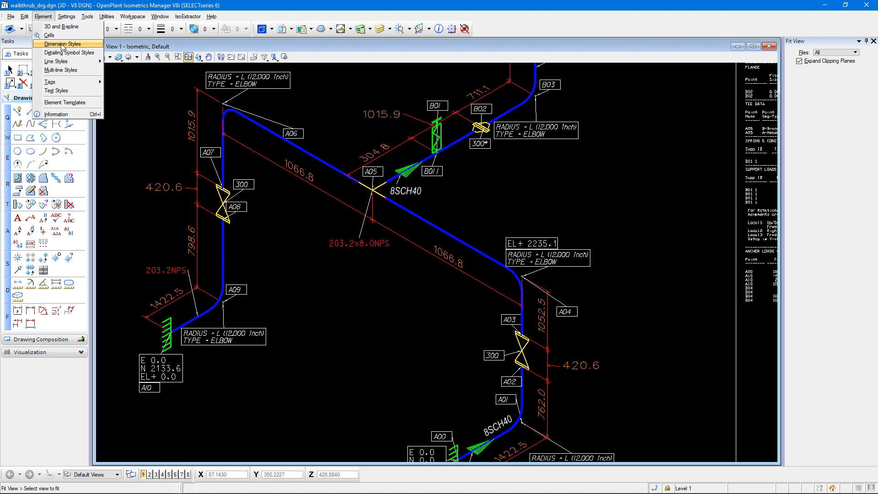
Set the DimStyle dimension line color to 34 (green), save, and update existing dimensions
click(61, 44)
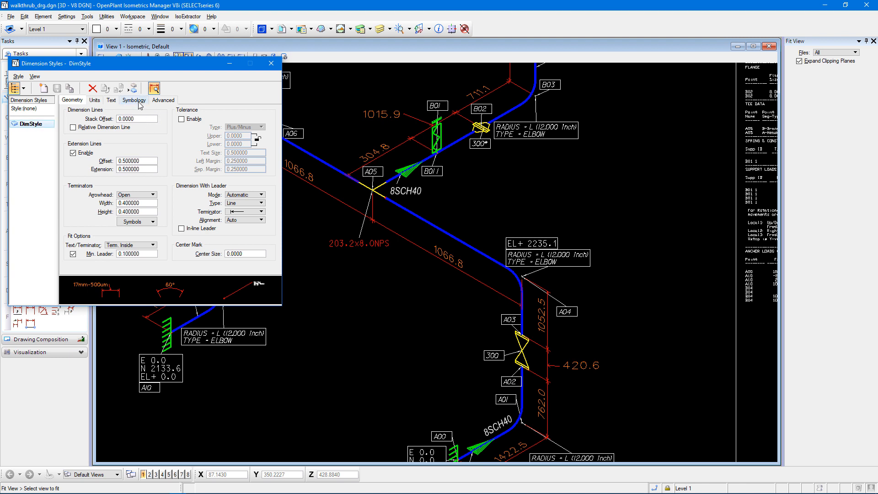
click(134, 100)
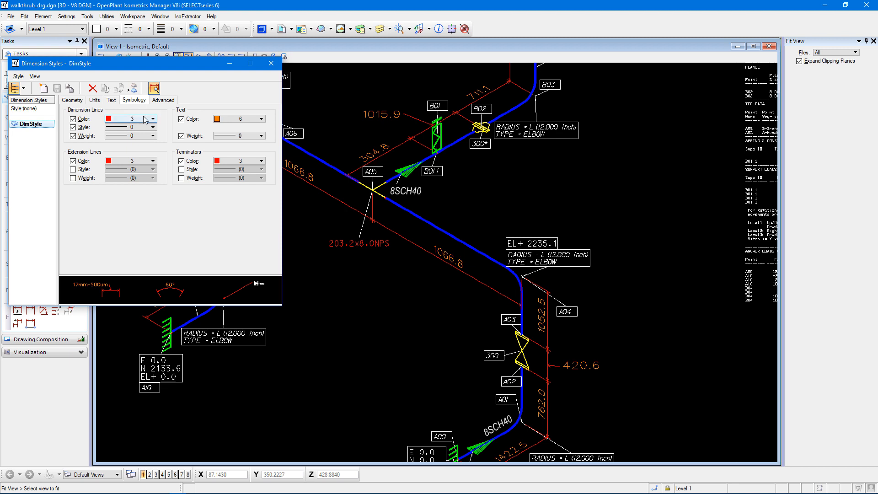
click(152, 118)
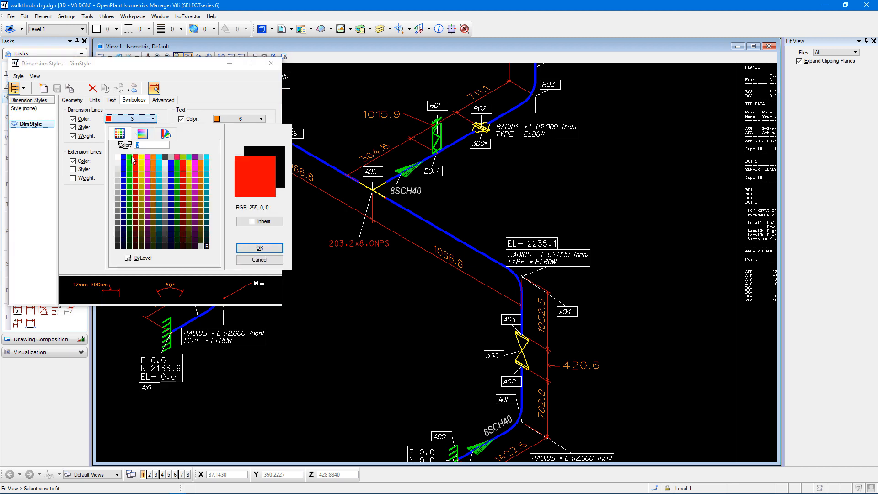
mouse_move(130, 175)
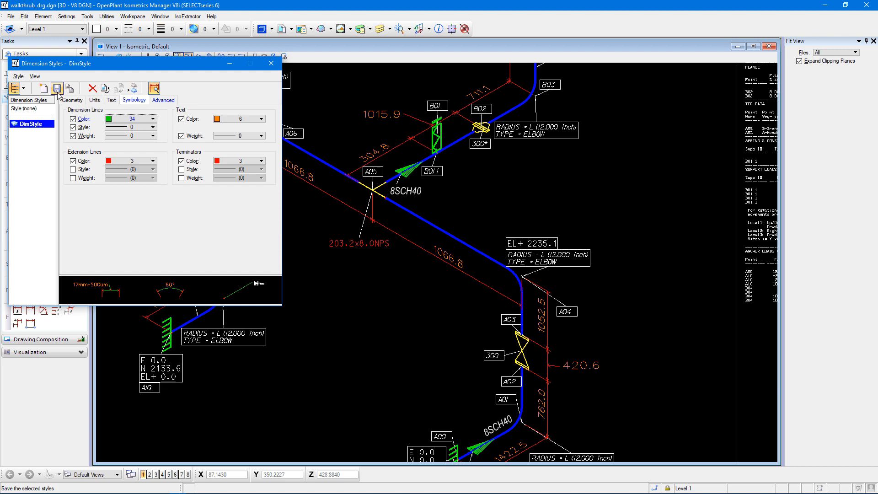
click(57, 88)
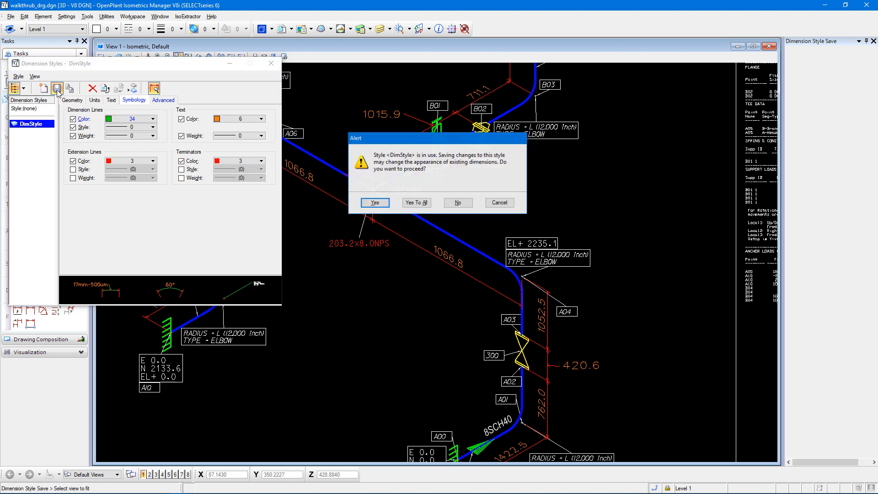
click(375, 203)
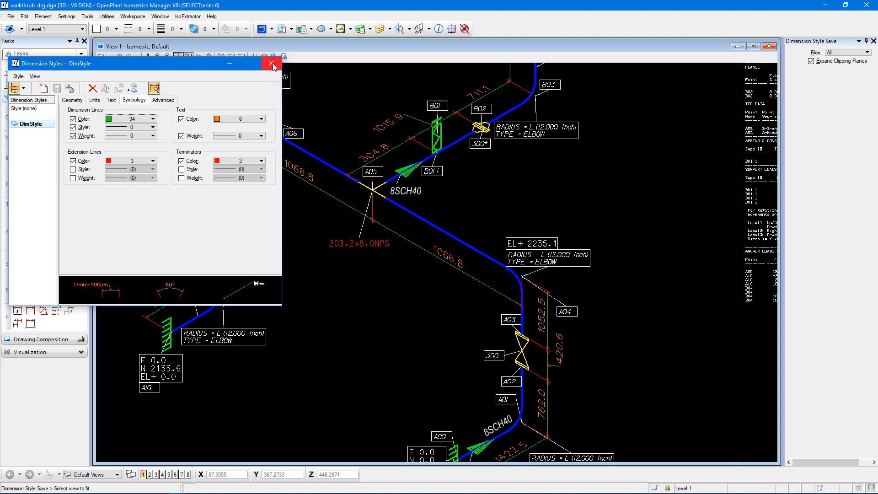
Close the Dimension Styles dialog
click(272, 63)
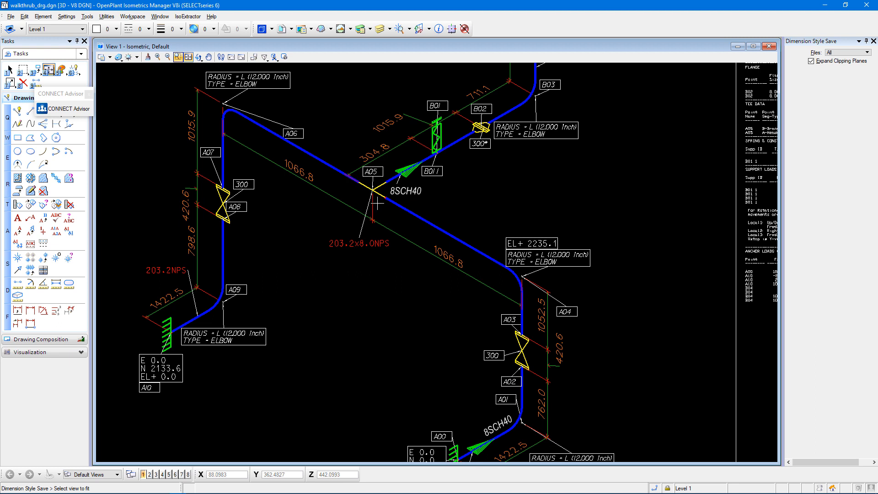
mouse_move(396, 336)
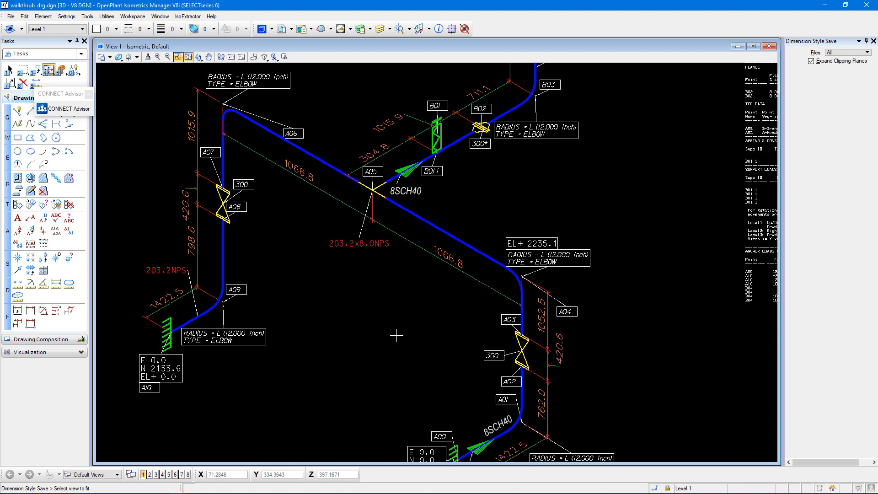
mouse_move(372, 283)
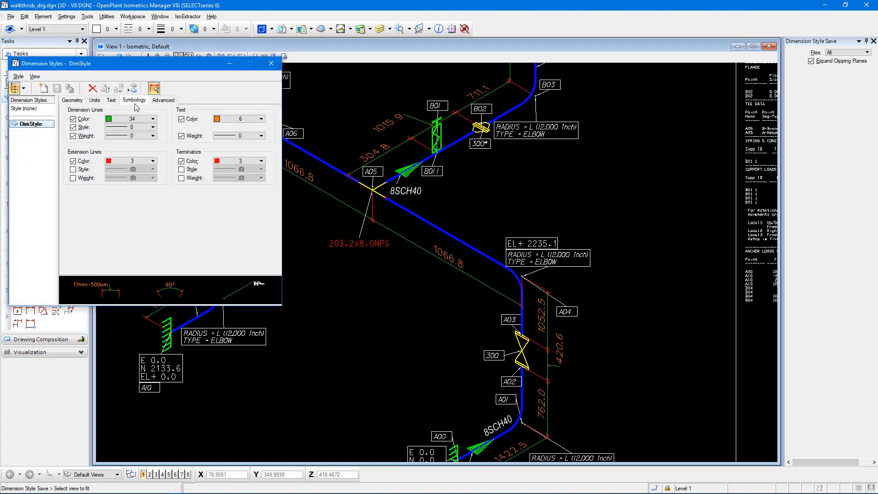
Set extension lines and terminators to color 34, save DimStyle, and apply Yes To All
click(153, 161)
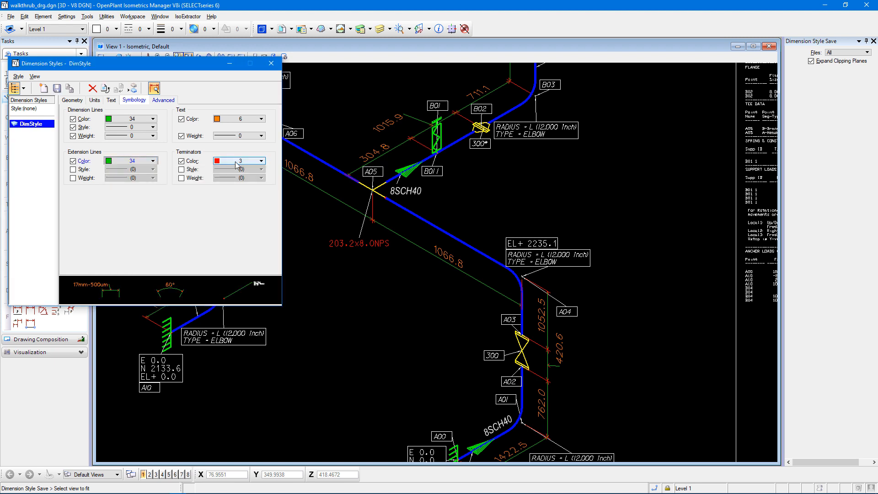
click(261, 161)
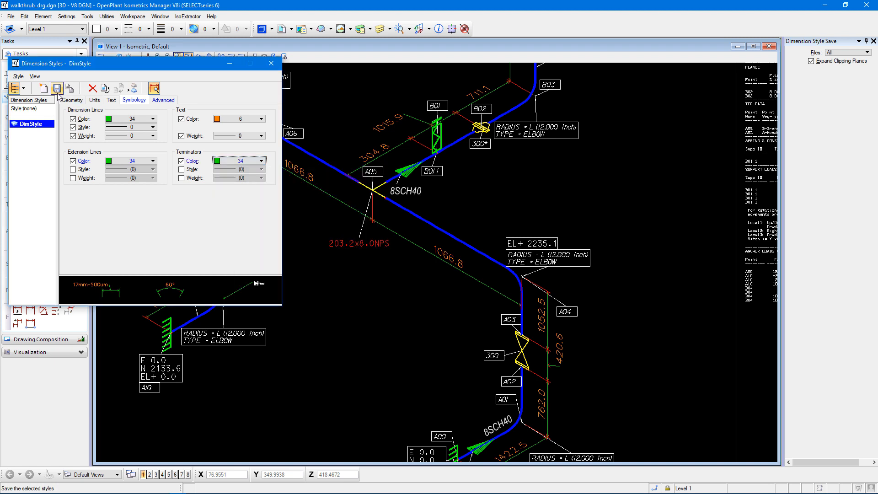
click(56, 88)
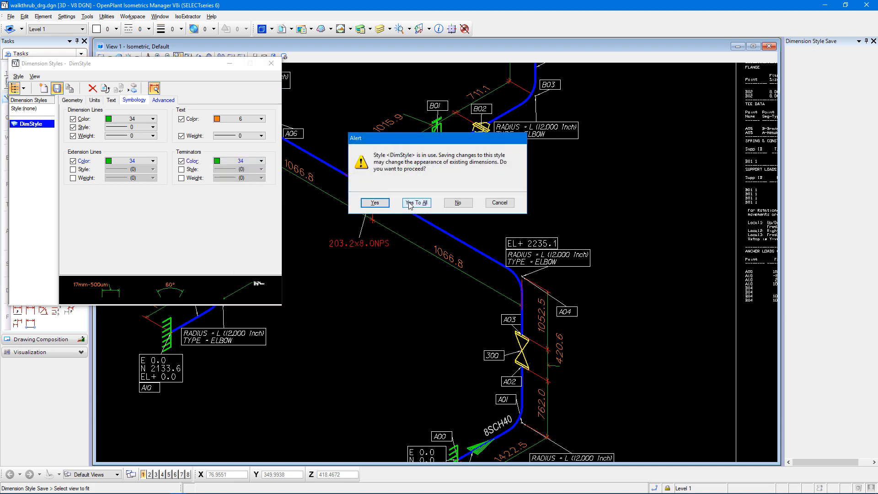
click(416, 202)
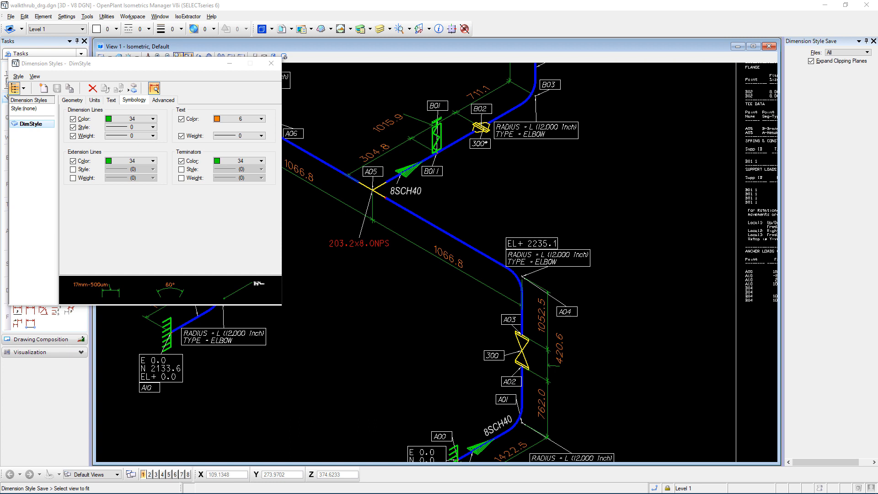
mouse_move(135, 74)
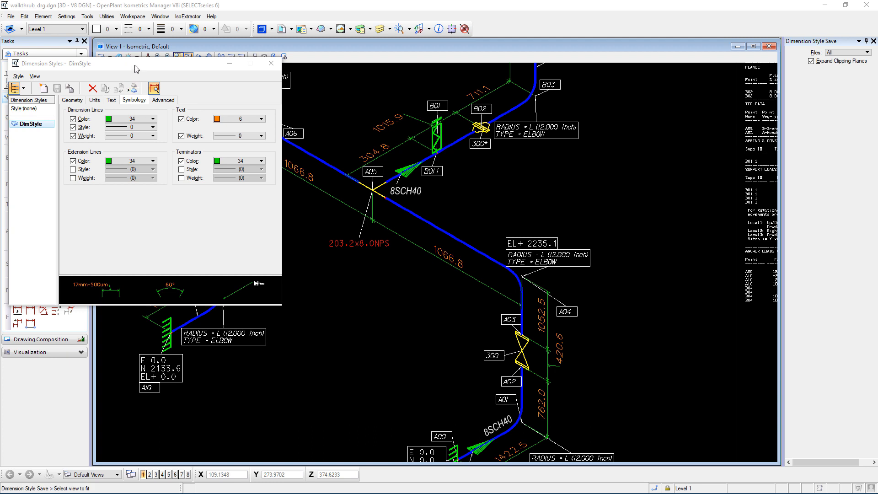
Set DimStyle text to Lucida at height and width 6.0, save, apply to all, and close
click(110, 100)
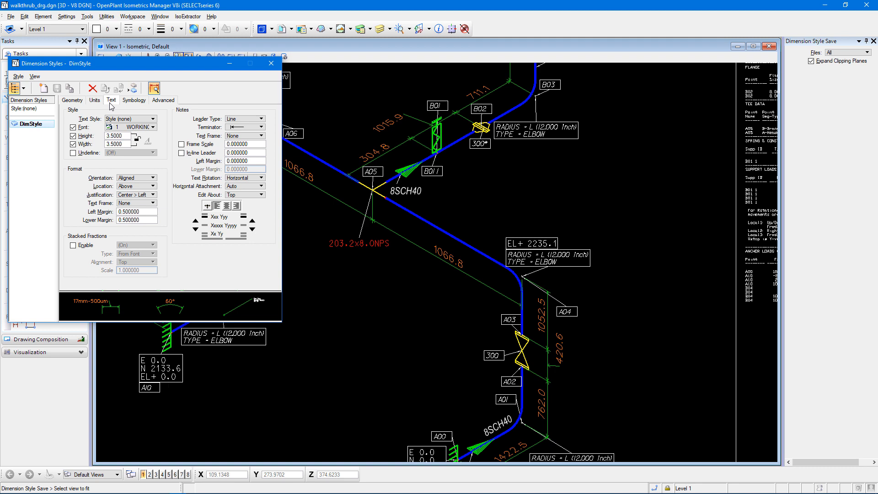
mouse_move(110, 107)
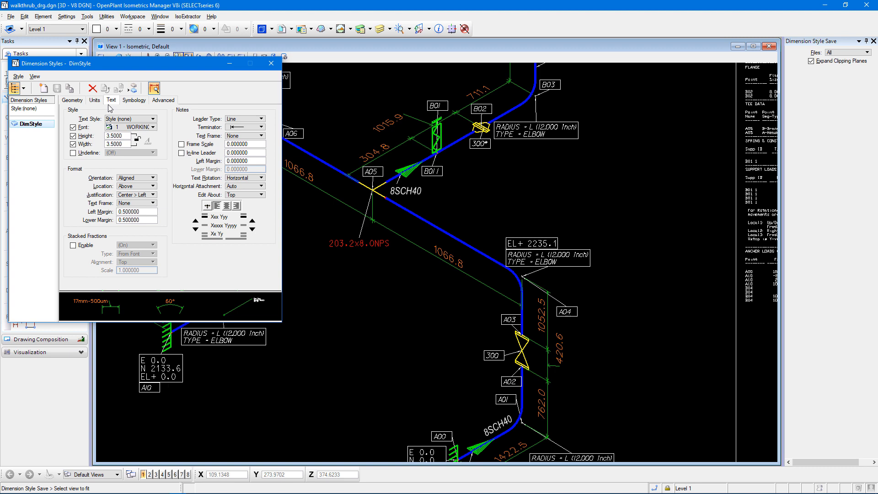
click(151, 127)
text(6.0000)
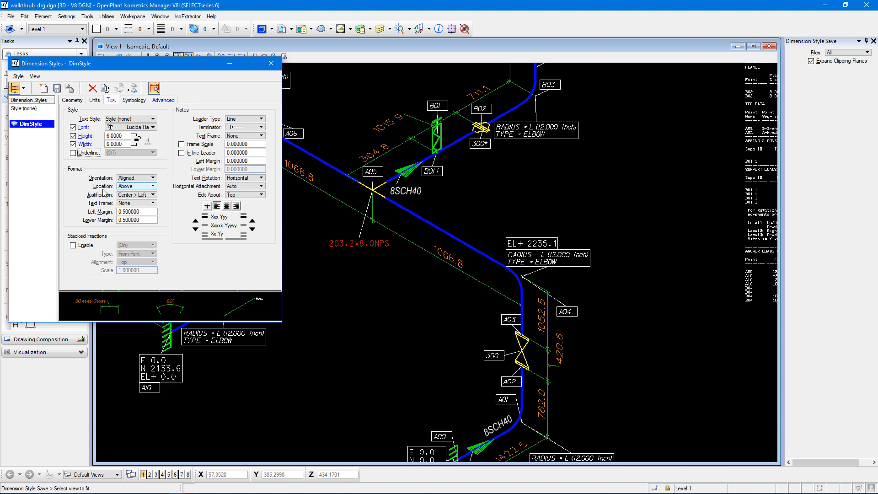
click(57, 88)
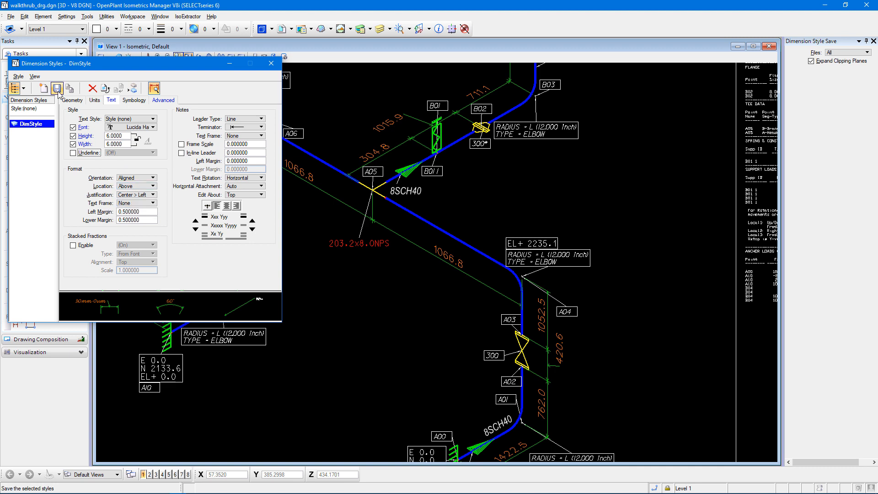
click(57, 88)
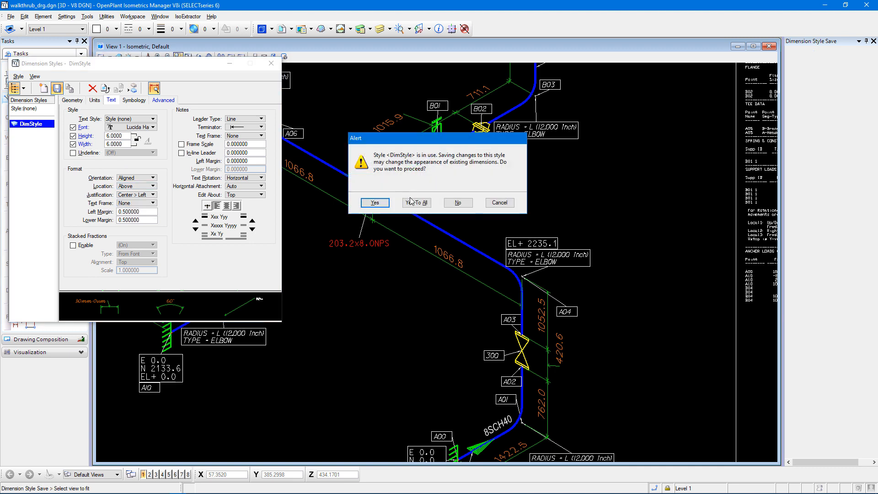
click(374, 202)
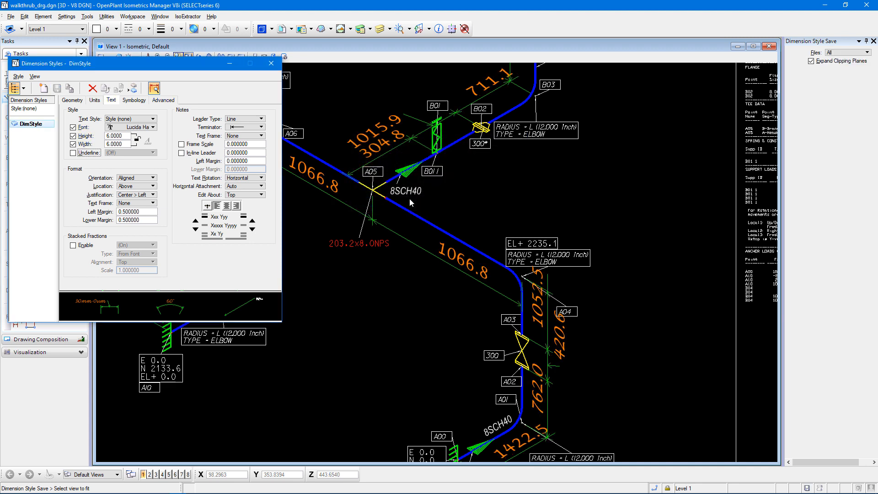
mouse_move(386, 199)
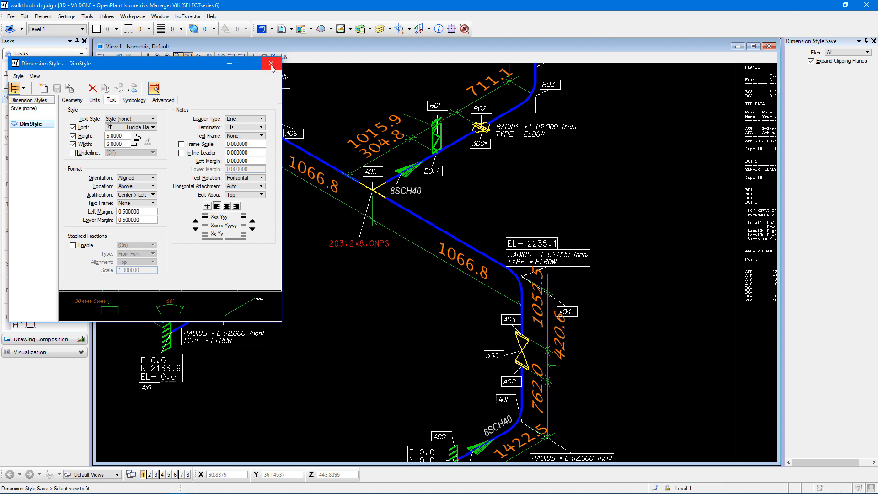
click(271, 63)
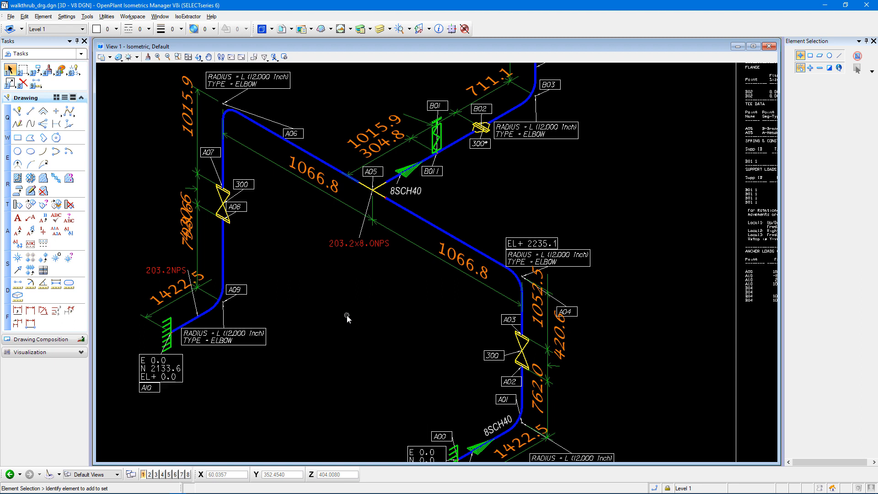